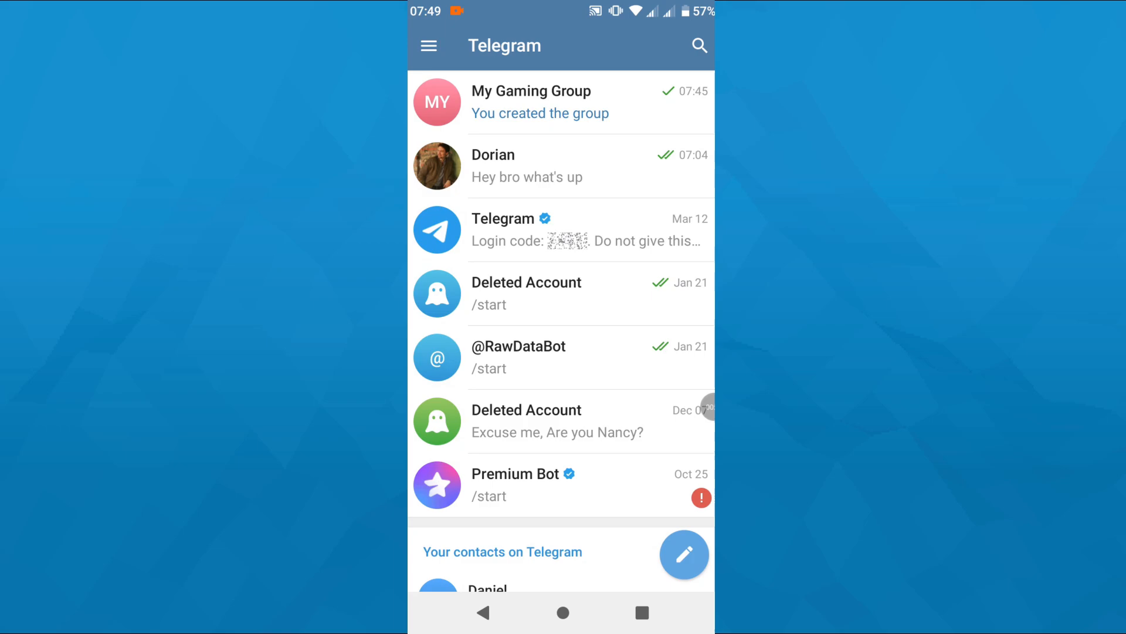
Open the My Gaming Group chat from the chat list.
left_click(541, 102)
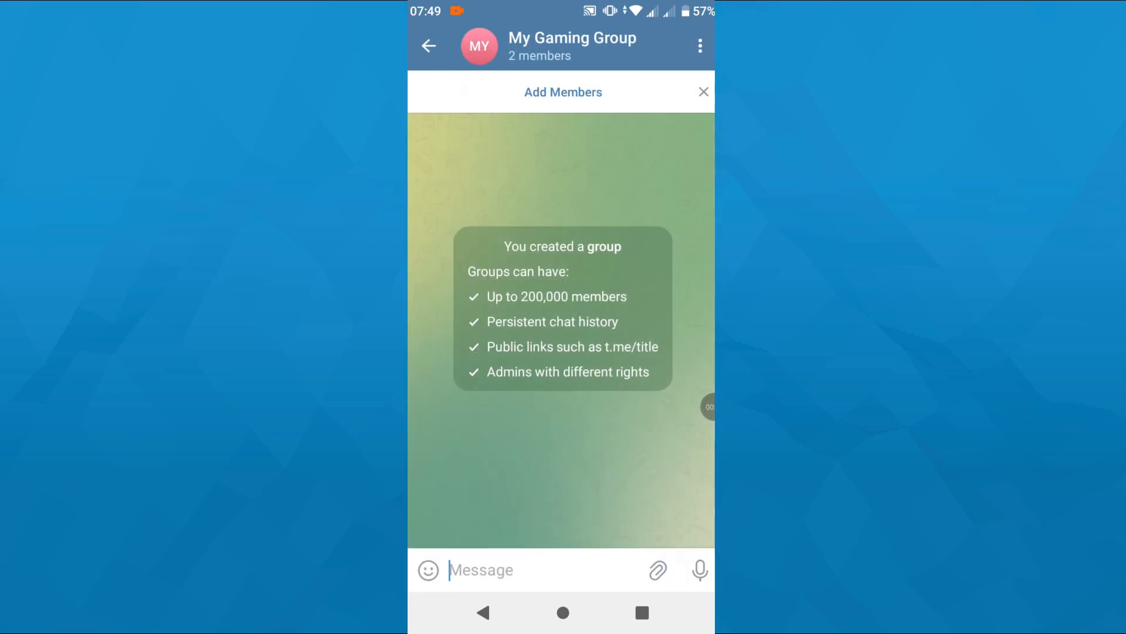
Open My Gaming Group's info page showing the owner and Dorian, then start adding members.
left_click(563, 92)
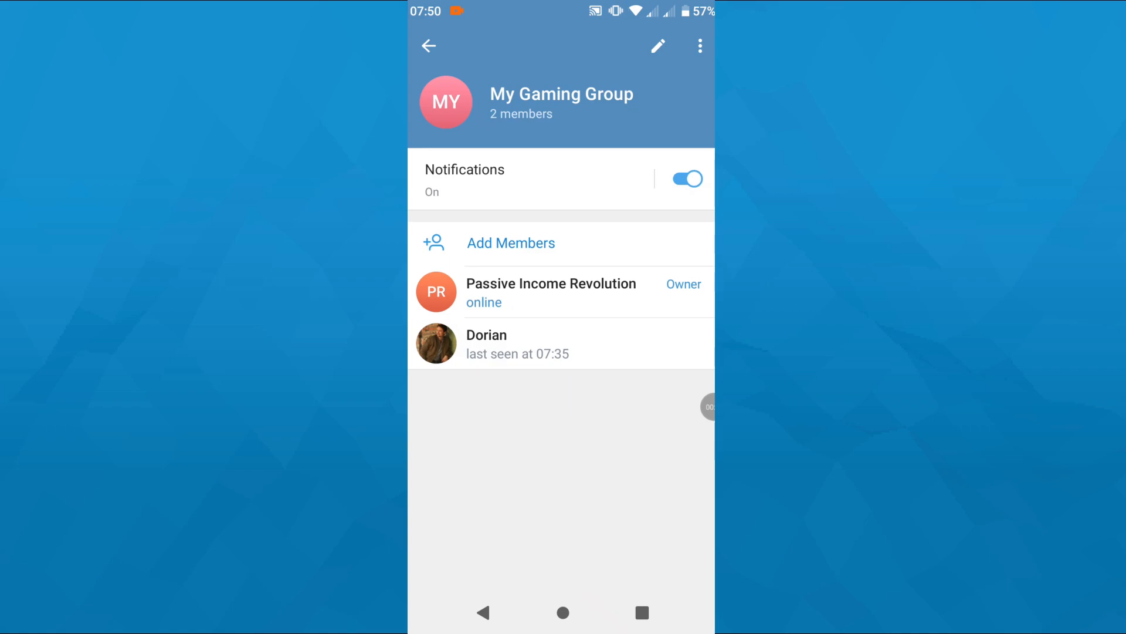
left_click(511, 243)
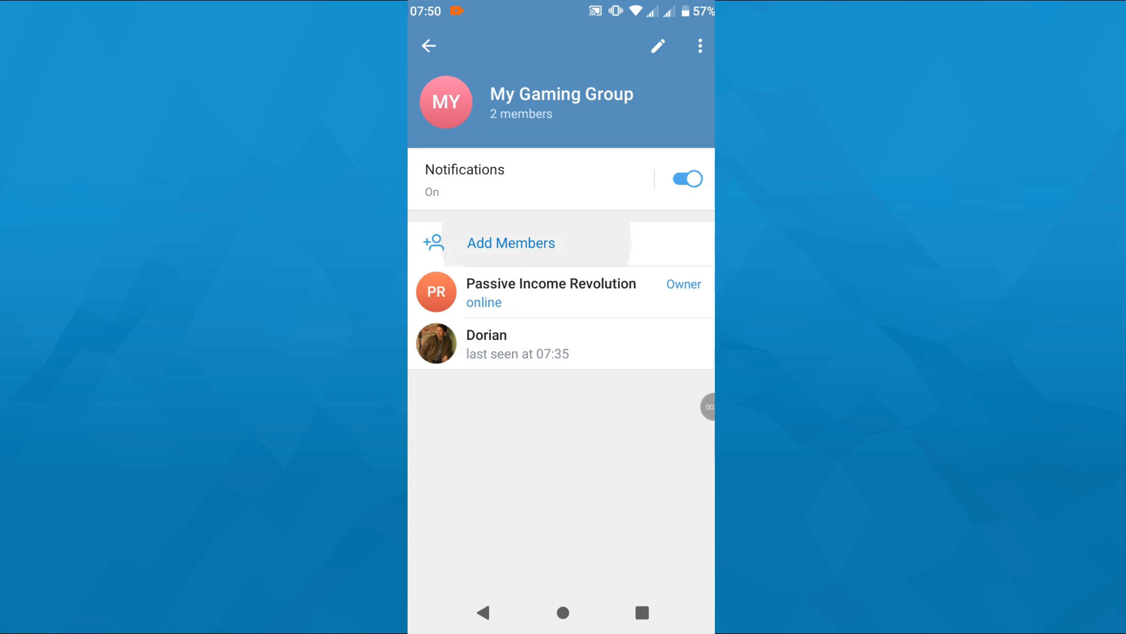
left_click(511, 243)
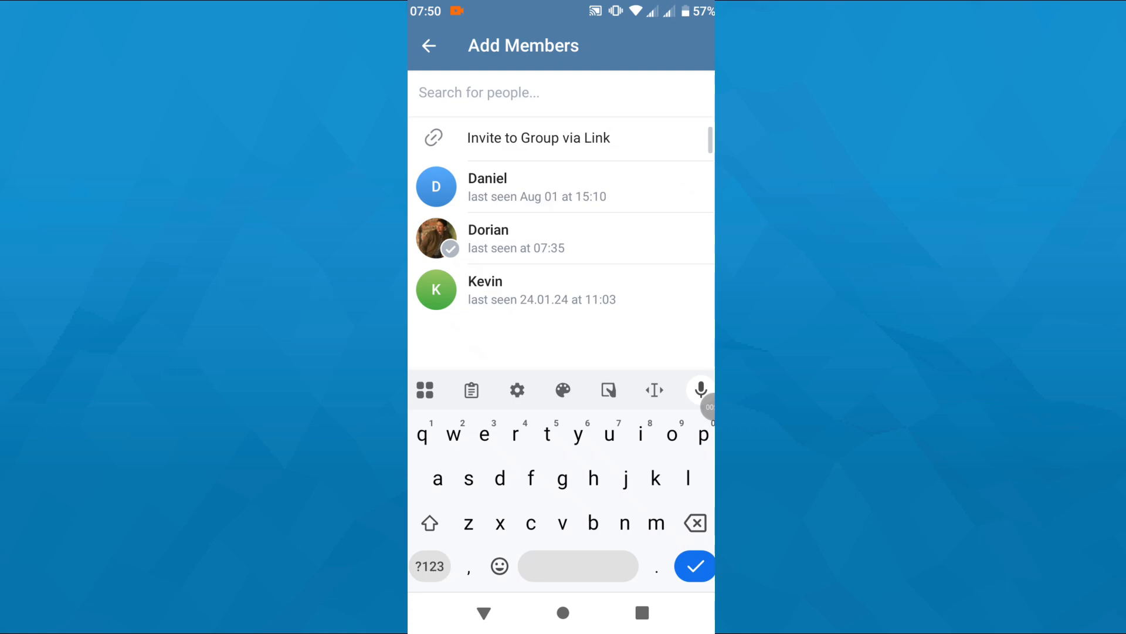
type("raw")
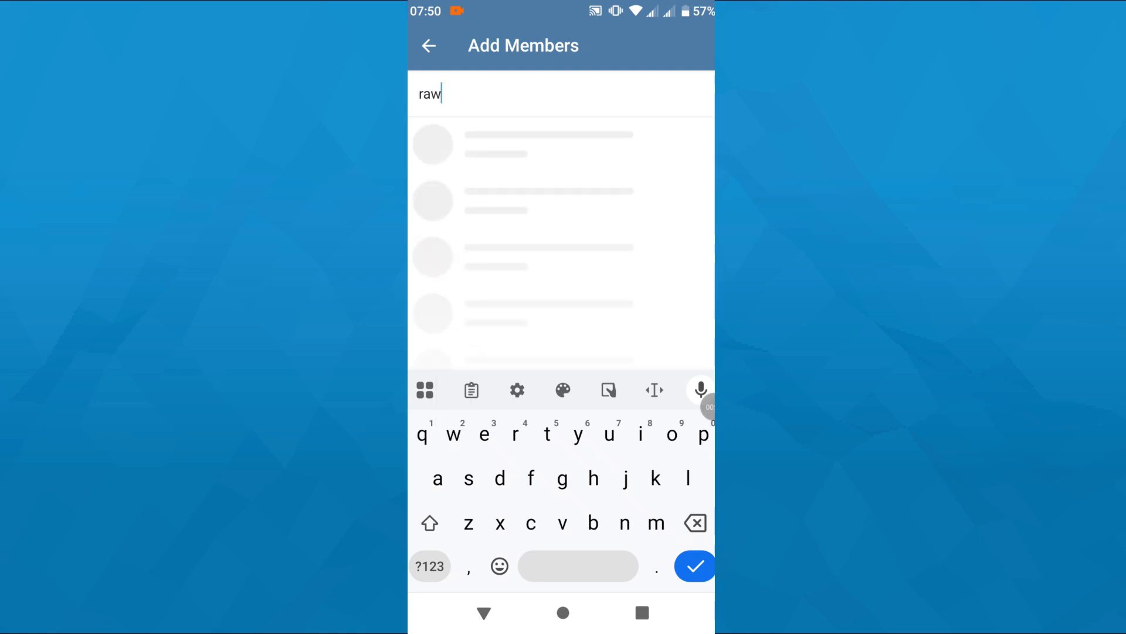
type("data")
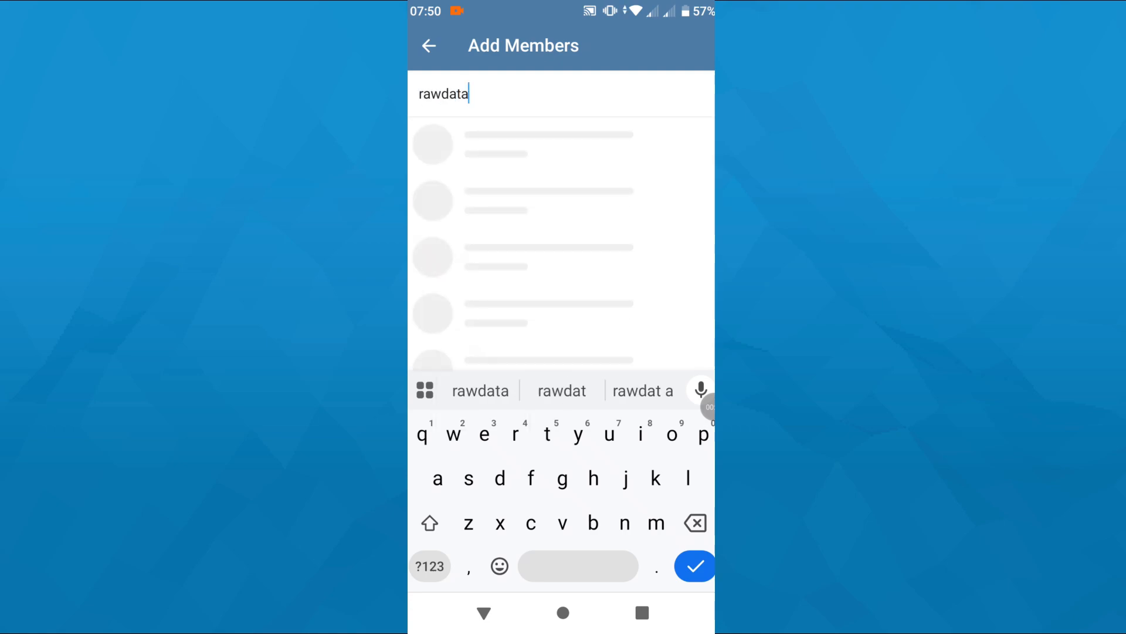
type("bot")
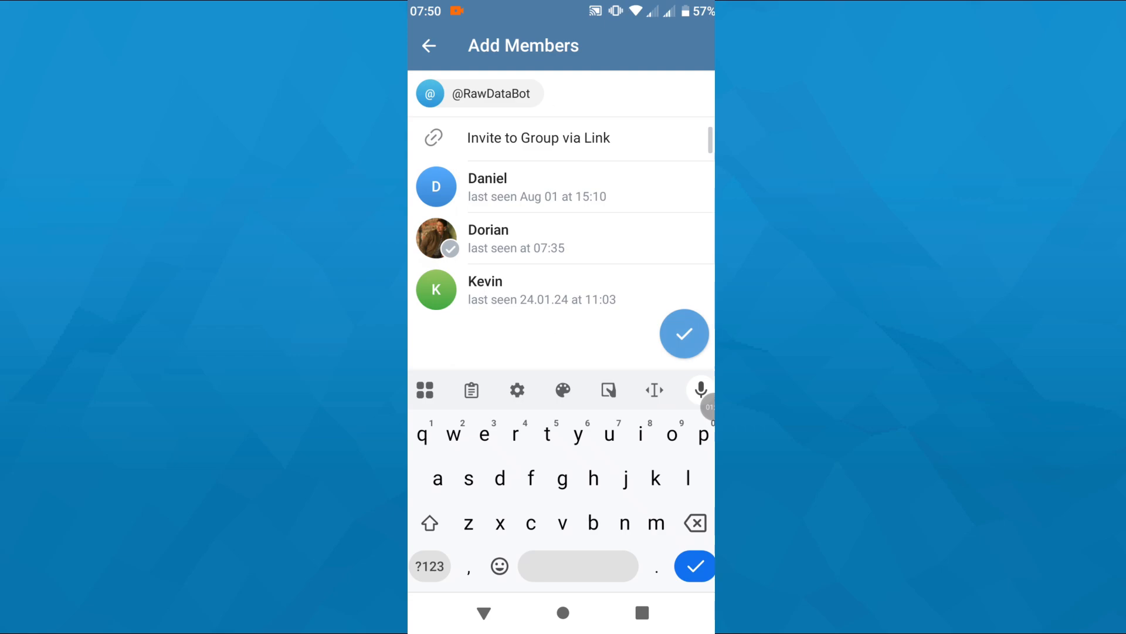
left_click(684, 334)
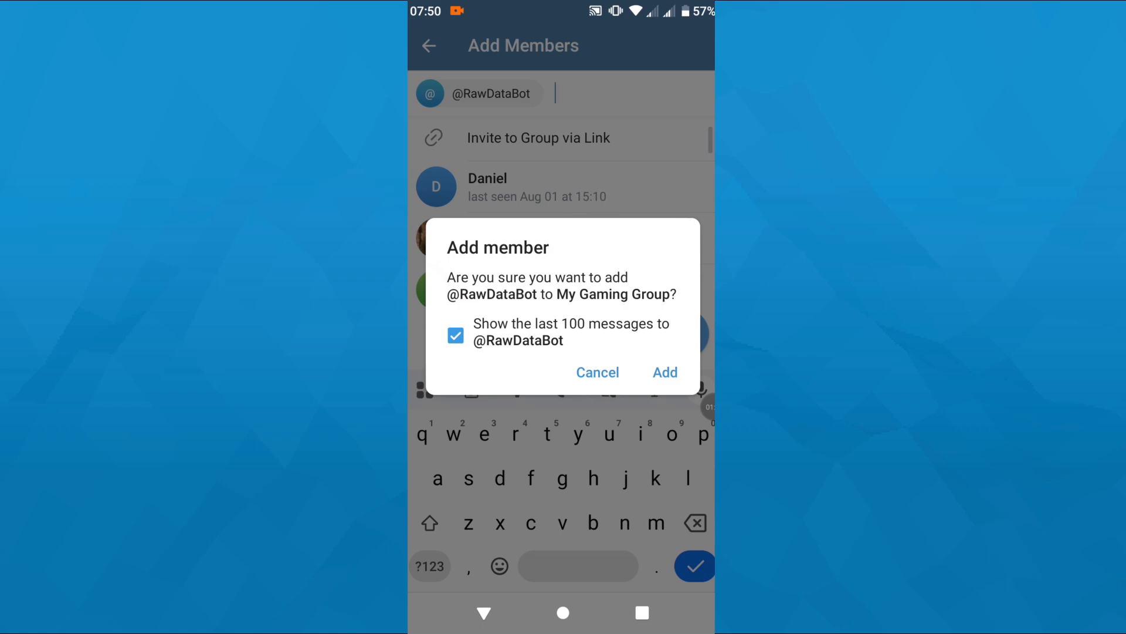
left_click(665, 372)
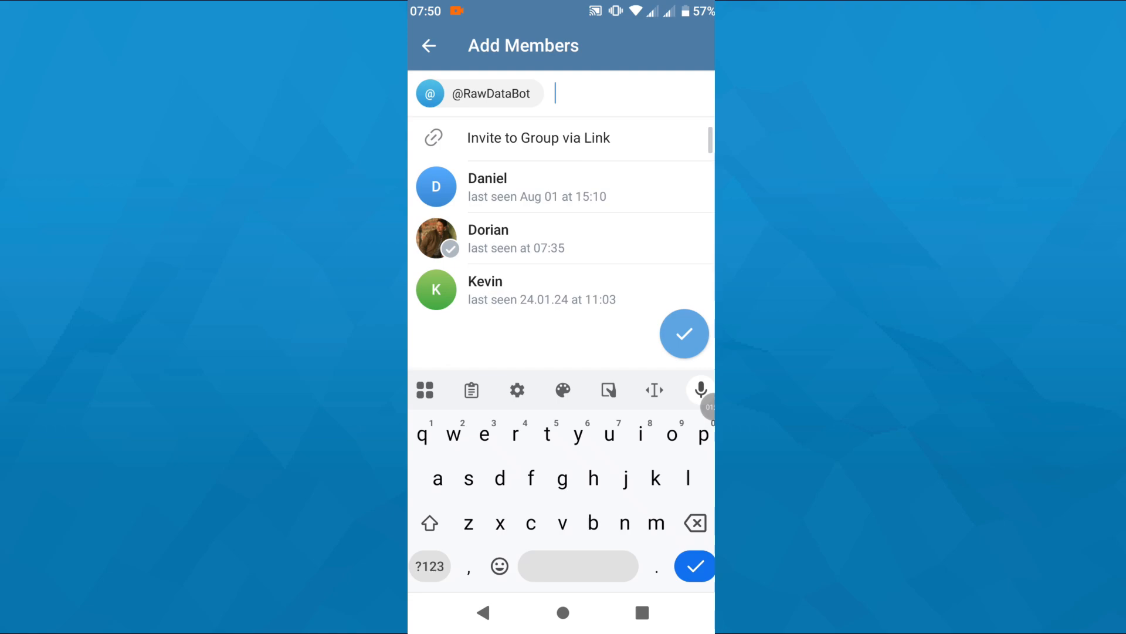
left_click(684, 334)
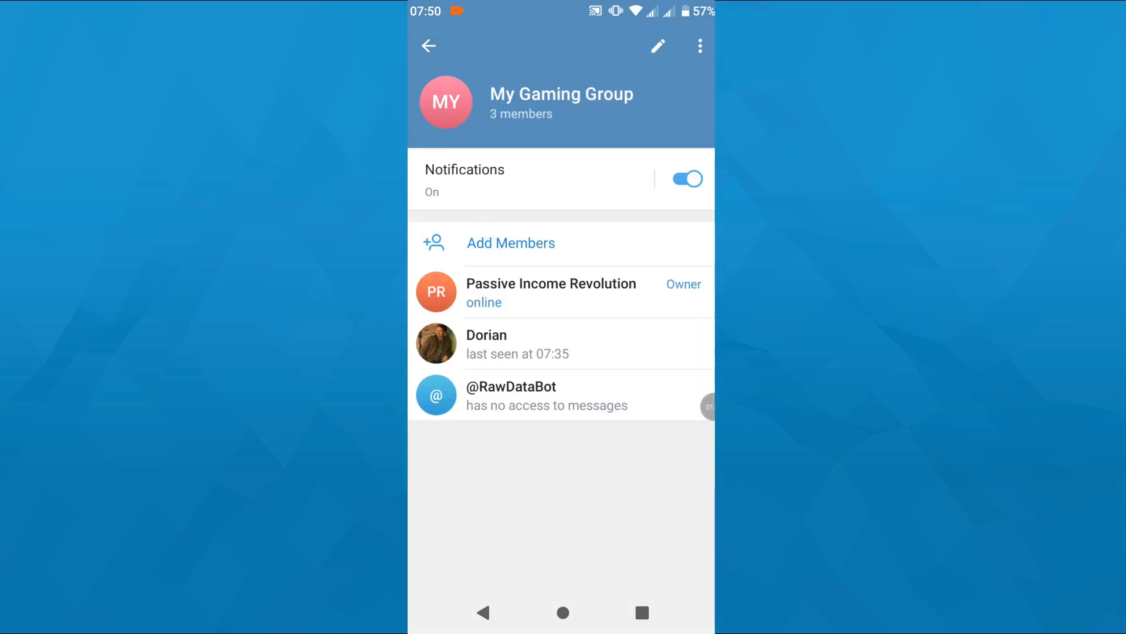